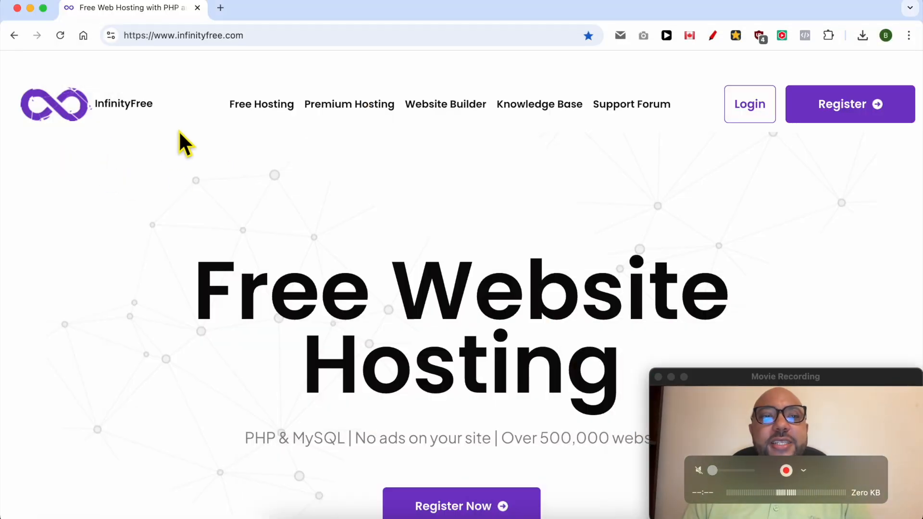
- Sign in to the InfinityFree account from the login page
left_click(749, 104)
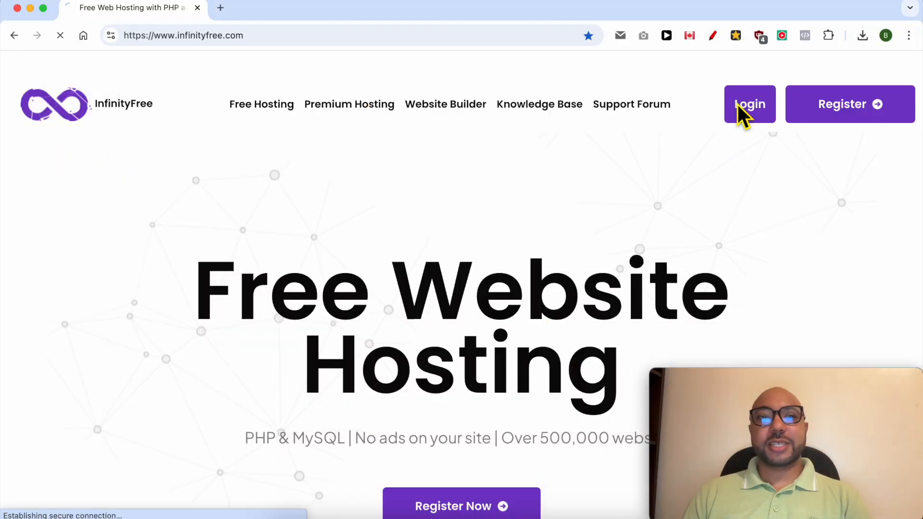
left_click(749, 104)
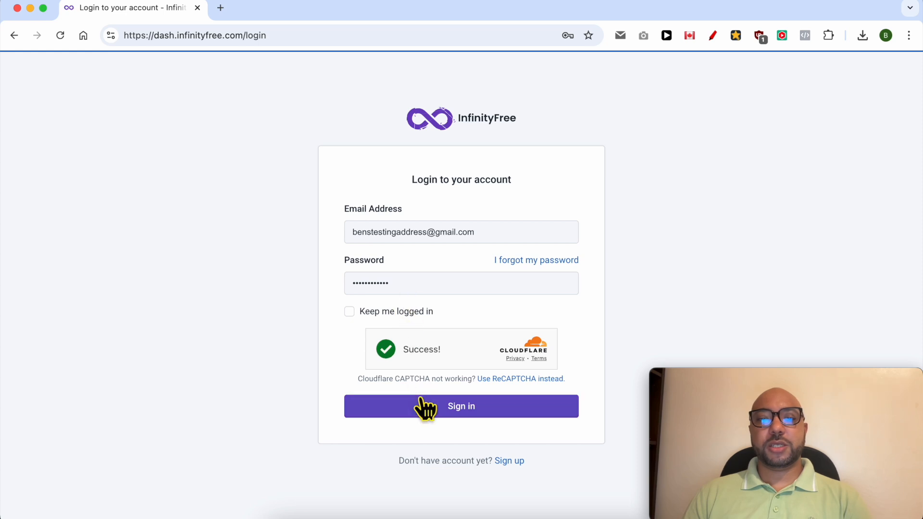
left_click(460, 406)
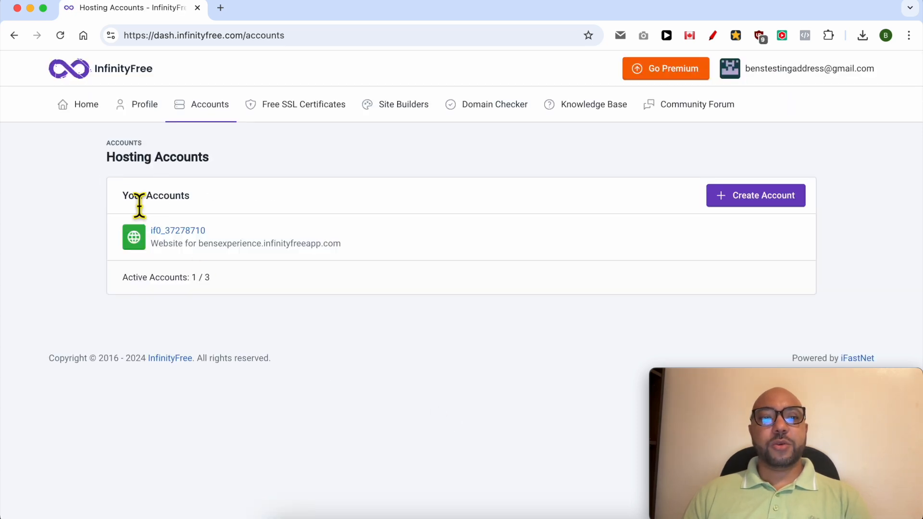
- View the hosting account's FTP details (hostname ftpupload.net, port 21)
left_click(178, 230)
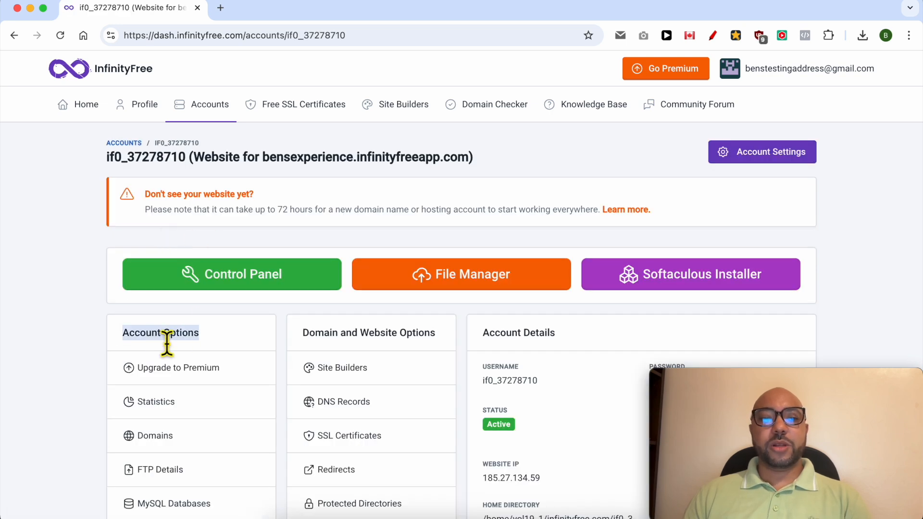
mouse_move(159, 470)
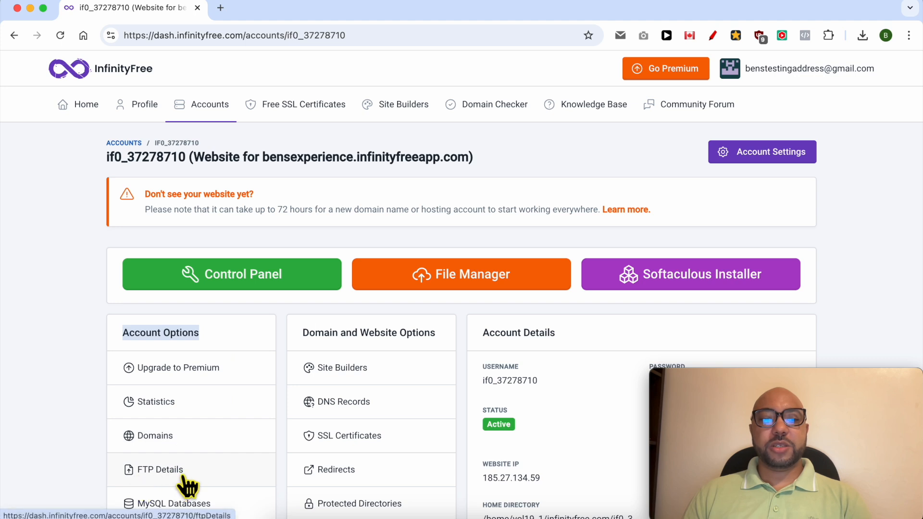
left_click(159, 469)
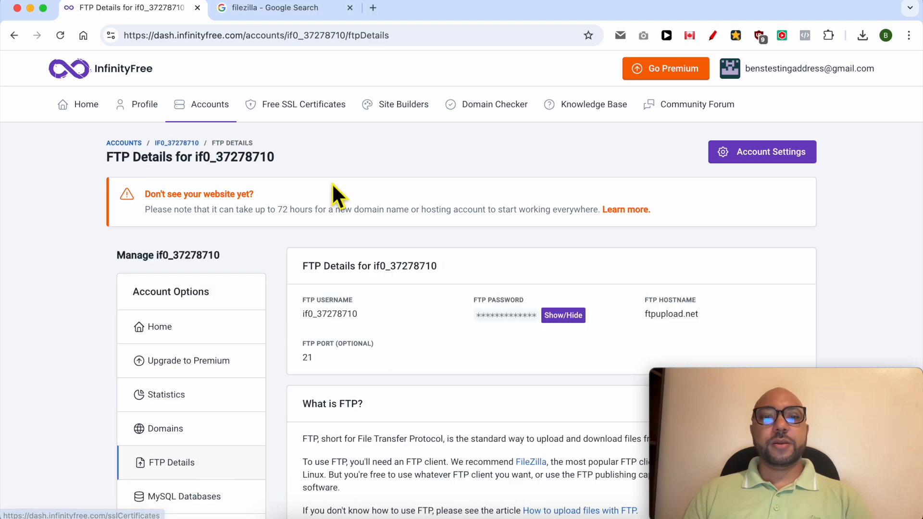
- Go to the FileZilla project homepage from the Google search results
left_click(277, 8)
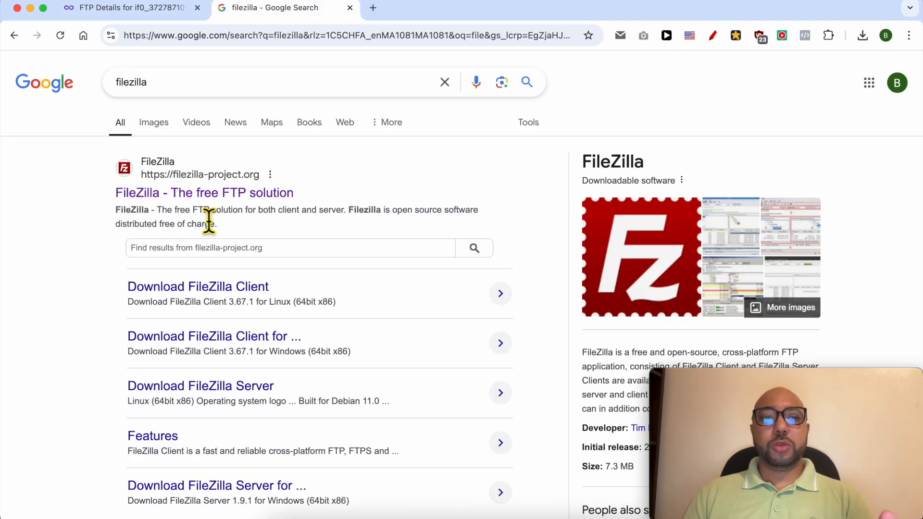
left_click(204, 193)
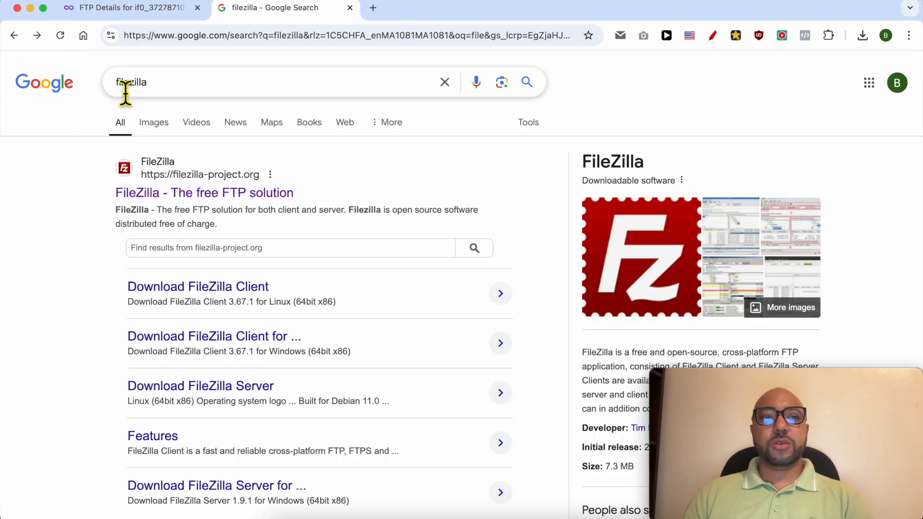
left_click(204, 193)
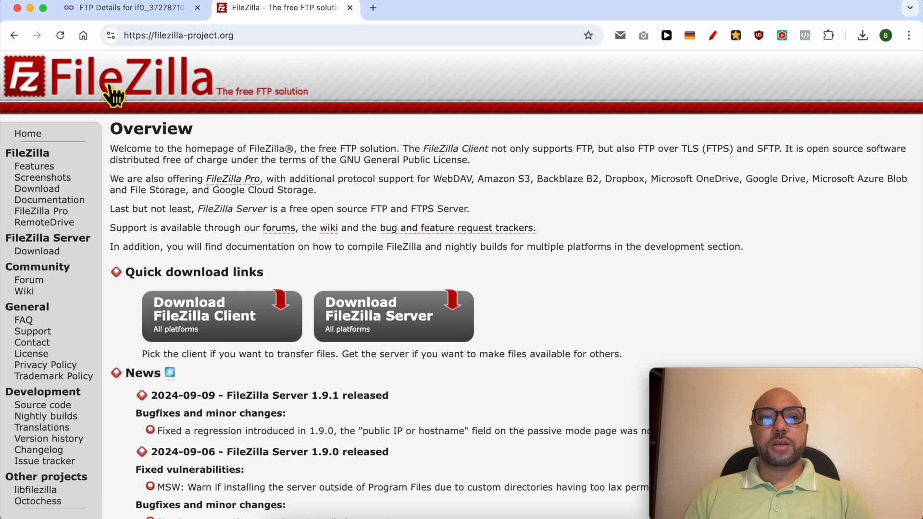
- Download the free FileZilla Client for macOS and launch the application
left_click(177, 36)
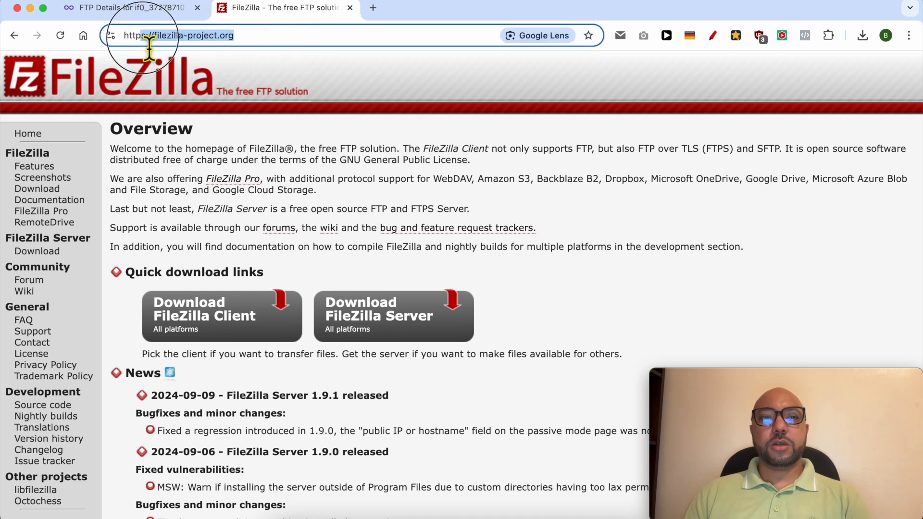
mouse_move(223, 324)
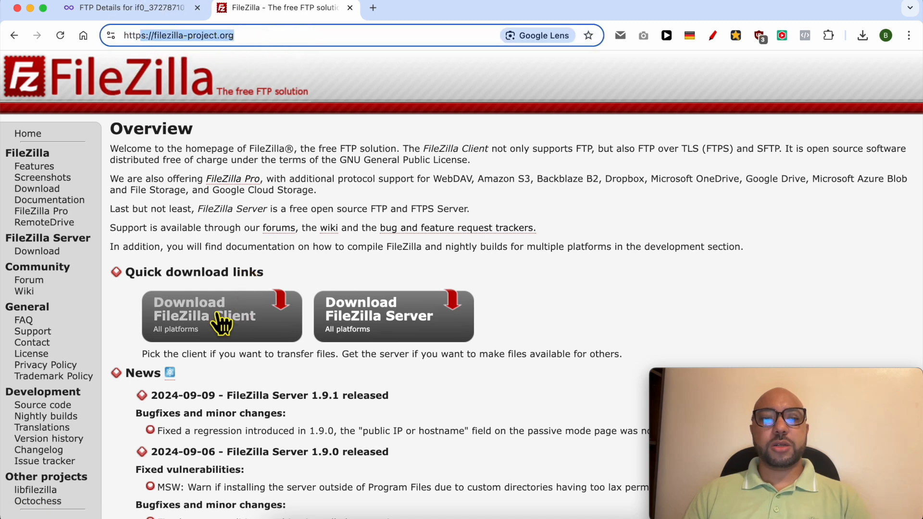
mouse_move(194, 324)
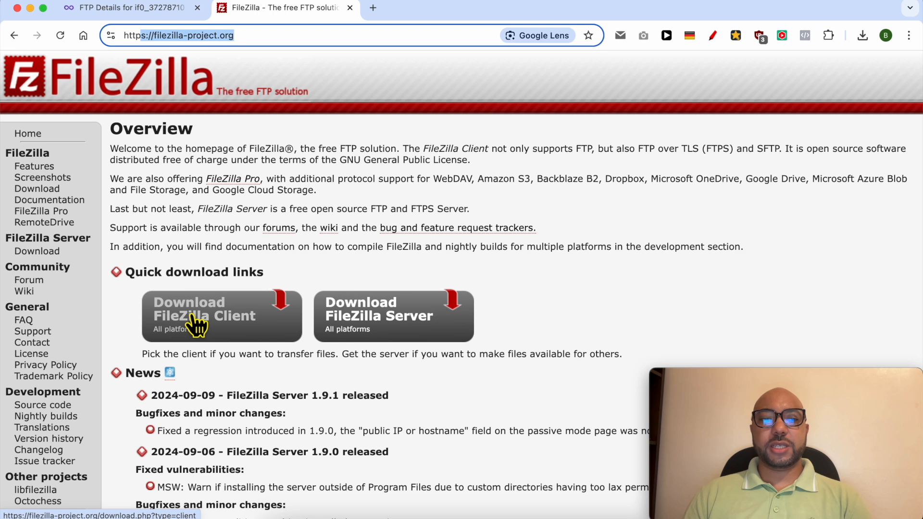
left_click(221, 315)
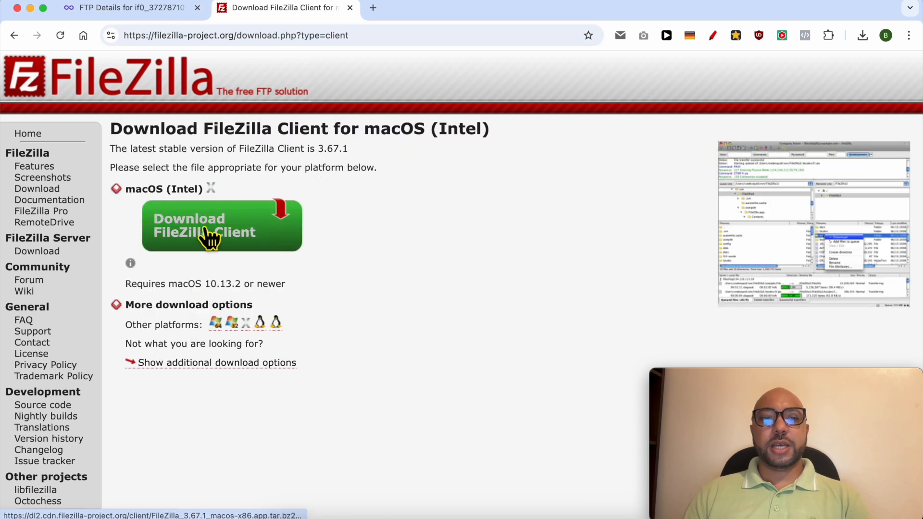
left_click(222, 225)
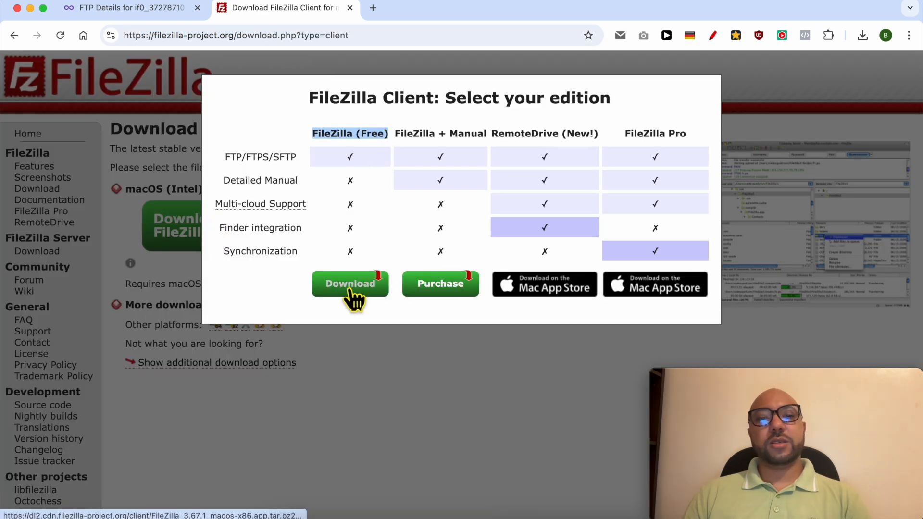
left_click(350, 284)
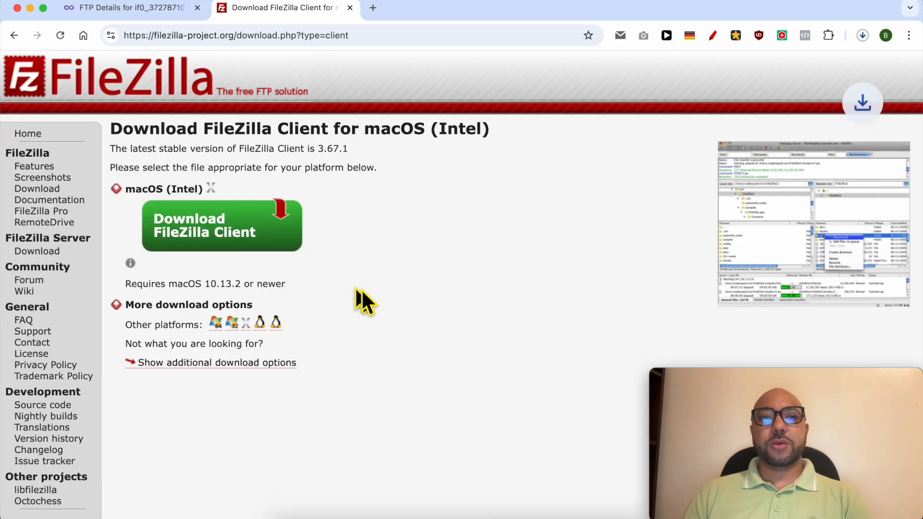
left_click(222, 225)
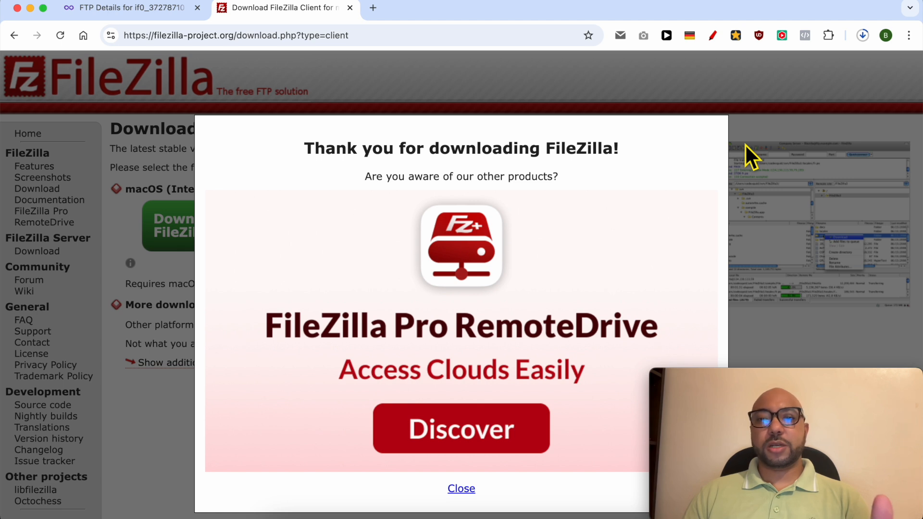
key("cmd+space")
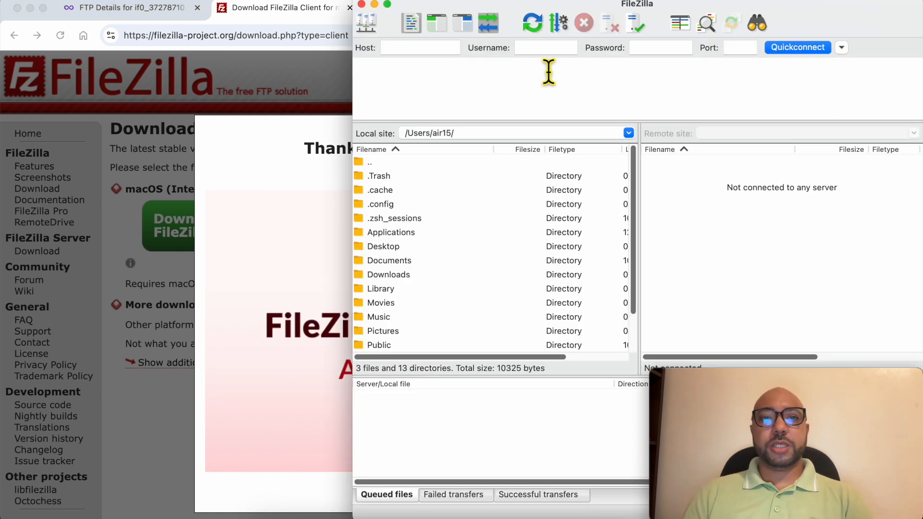
left_click(126, 8)
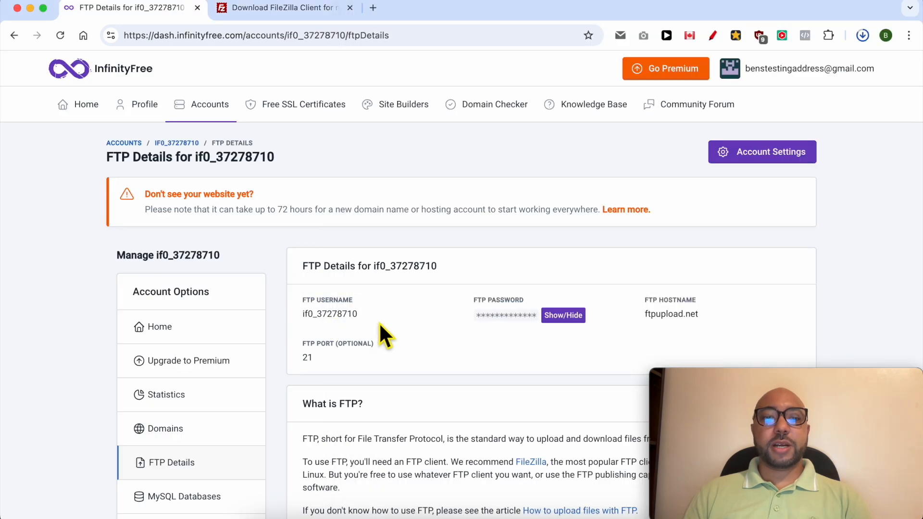
right_click(330, 314)
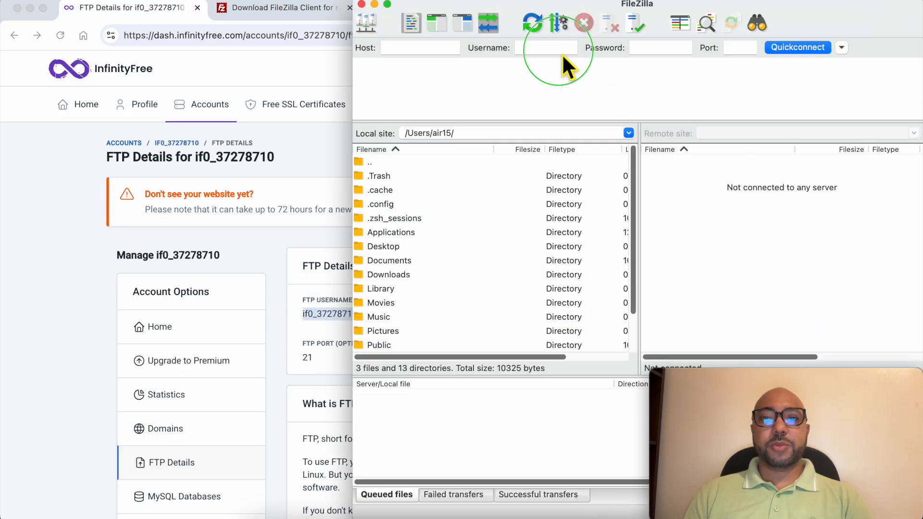
type("if0_37278710")
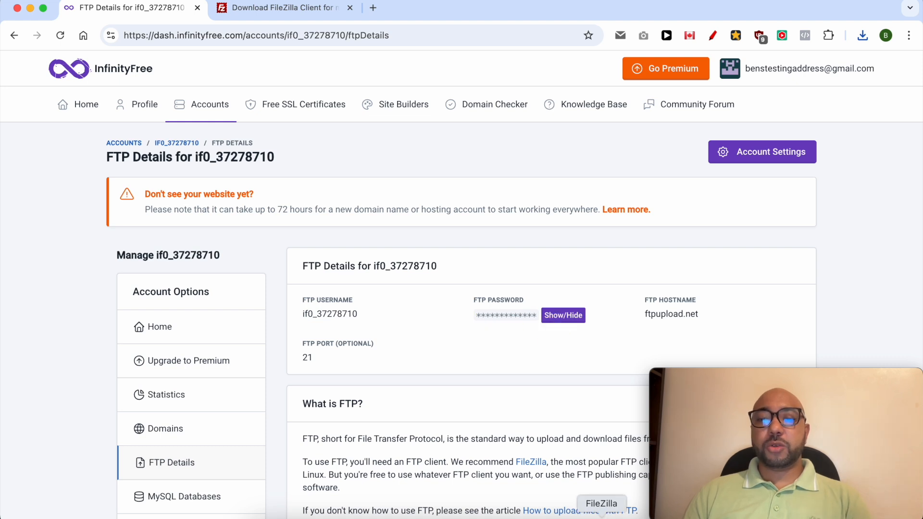
- Paste the FTP password and hostname ftpupload.net into FileZilla's quick-connect fields
right_click(660, 47)
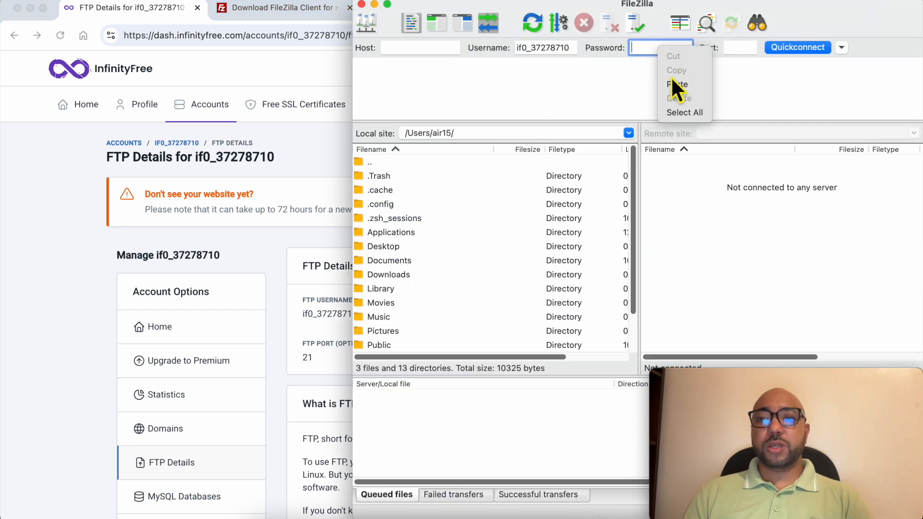
left_click(676, 84)
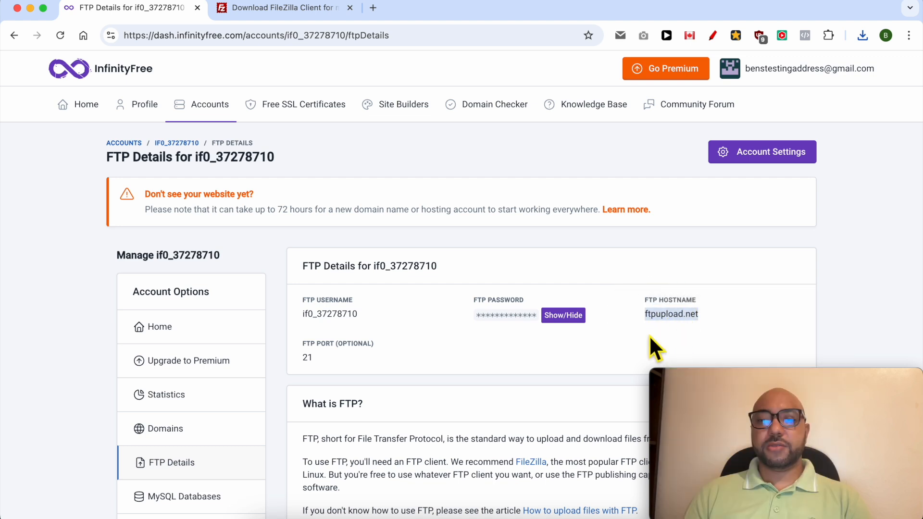
right_click(420, 47)
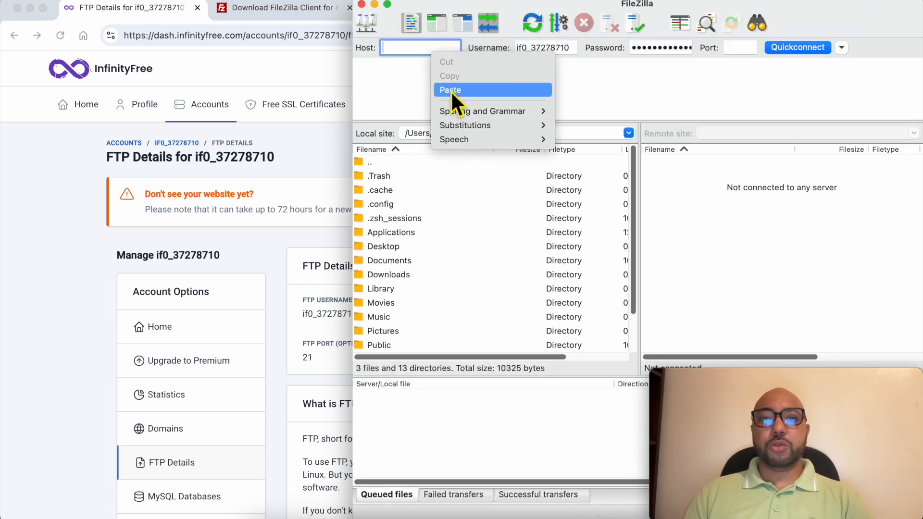
left_click(450, 90)
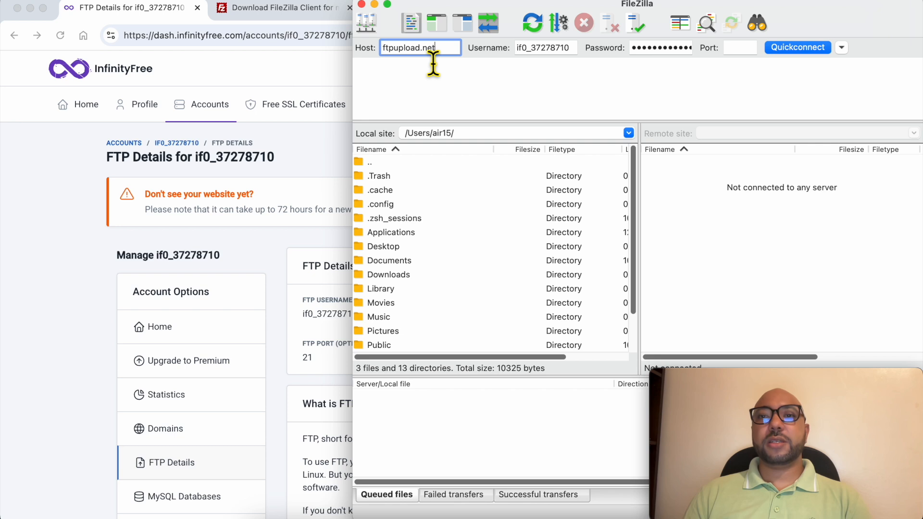
mouse_move(814, 61)
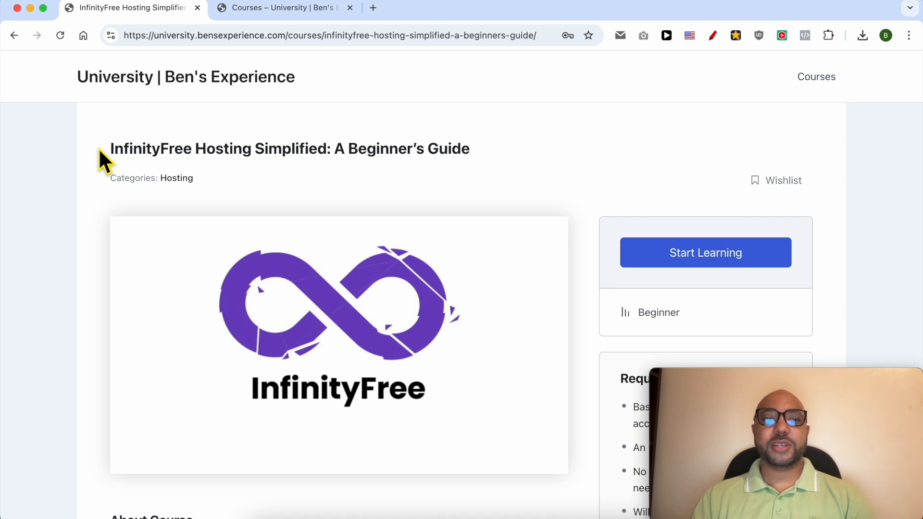
- Expand the File Management and FTP lessons on the InfinityFree course page
scroll("down", 3)
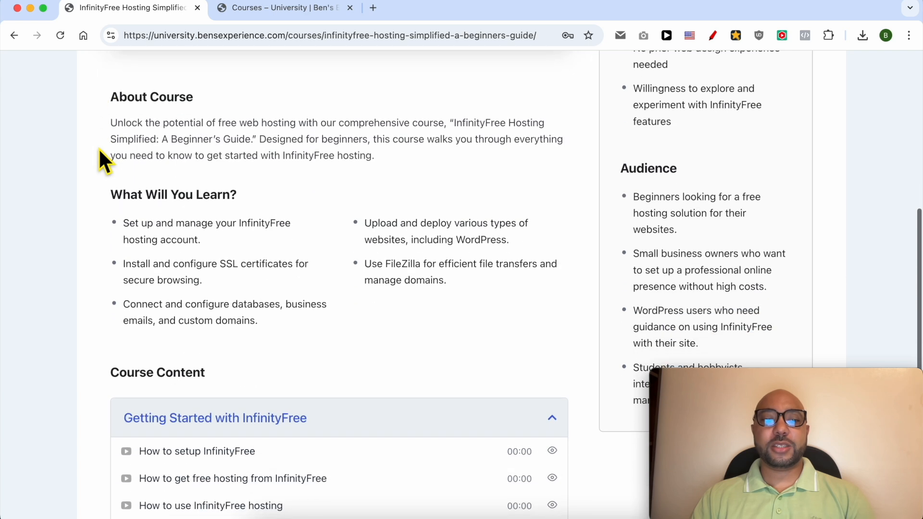
scroll("down", 3)
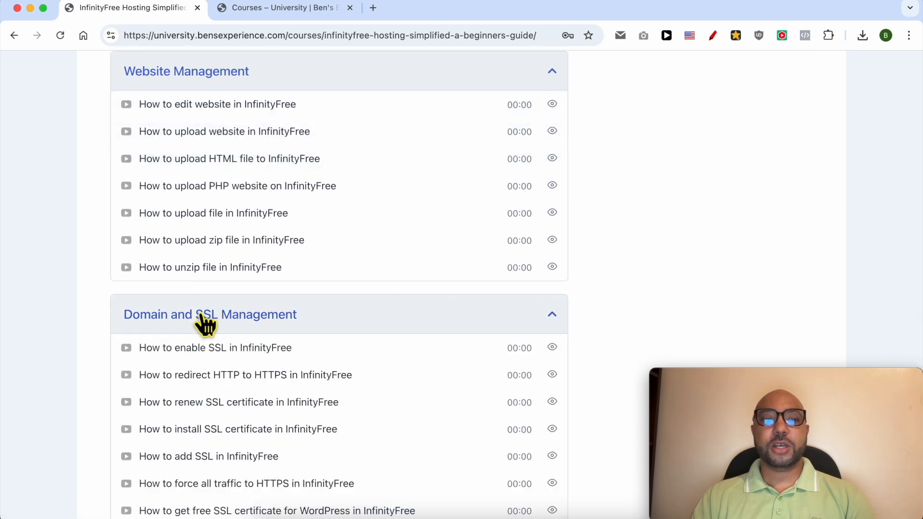
scroll("down", 3)
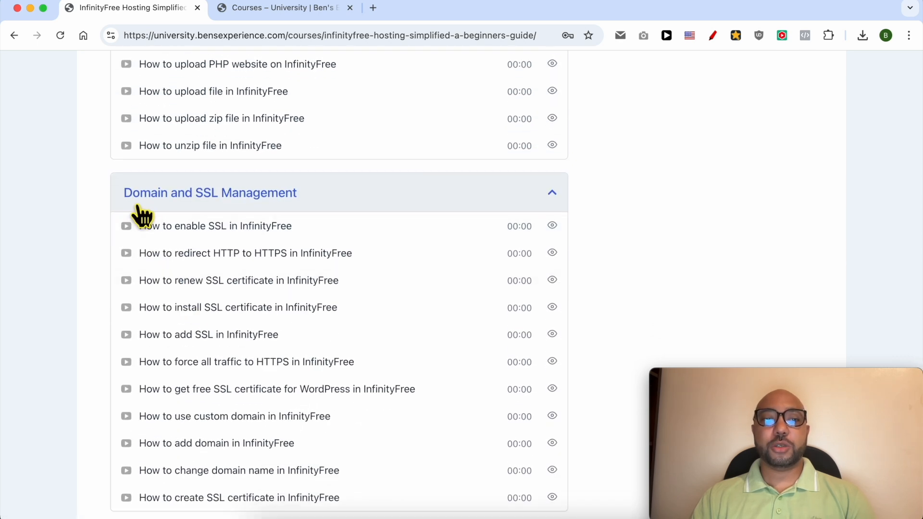
scroll("down", 3)
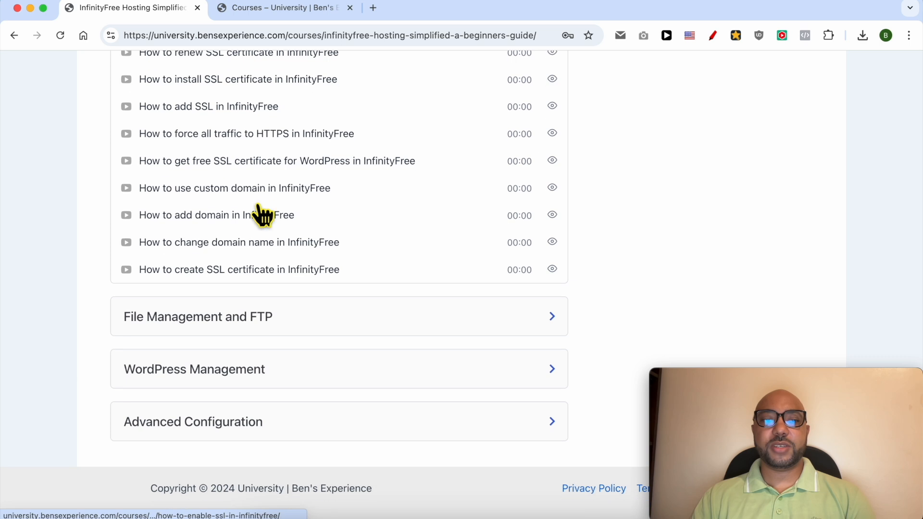
left_click(198, 316)
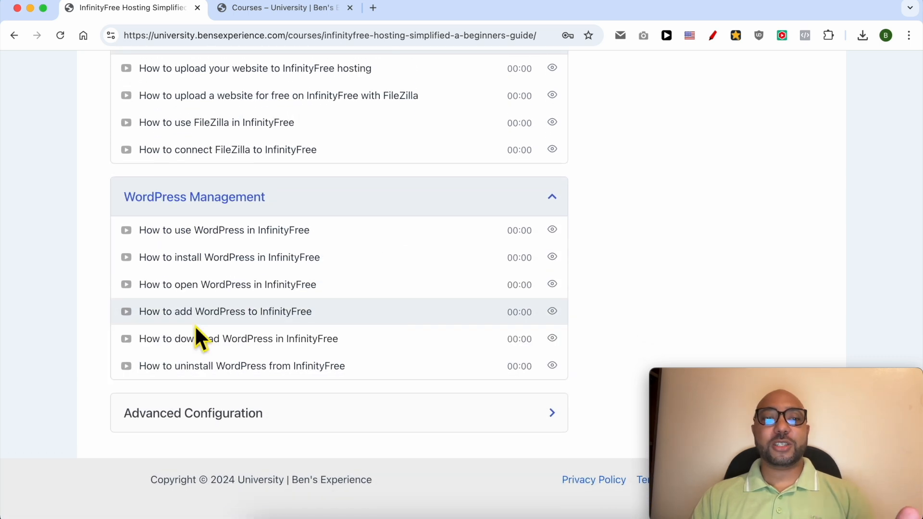
mouse_move(195, 416)
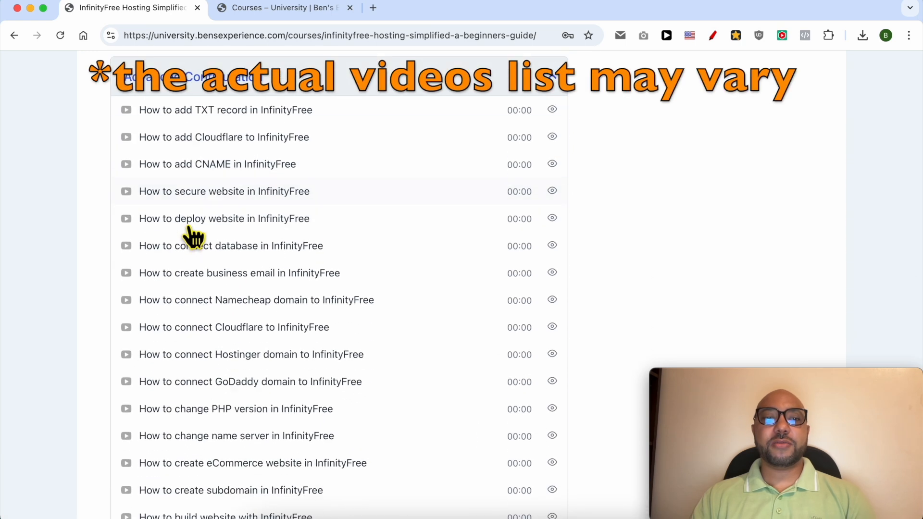
scroll("down", 3)
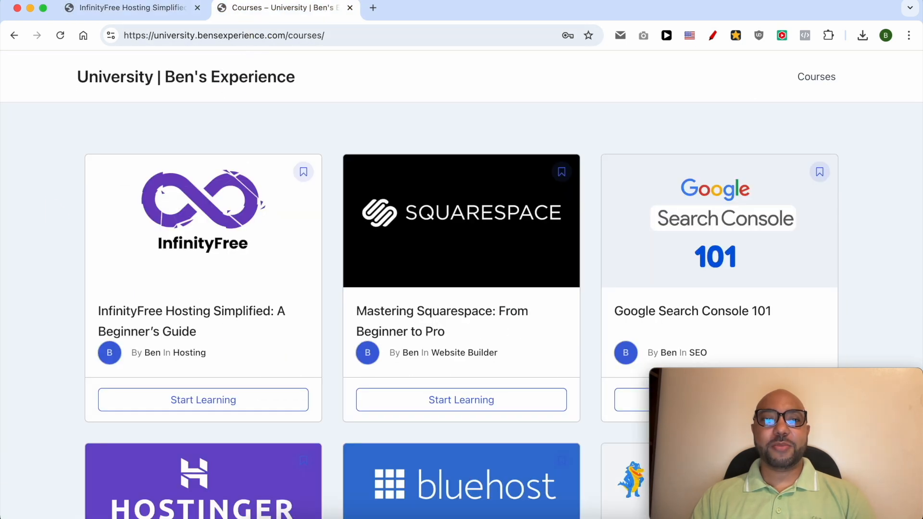
- Scroll through the course cards in the Courses catalogue
scroll("down", 3)
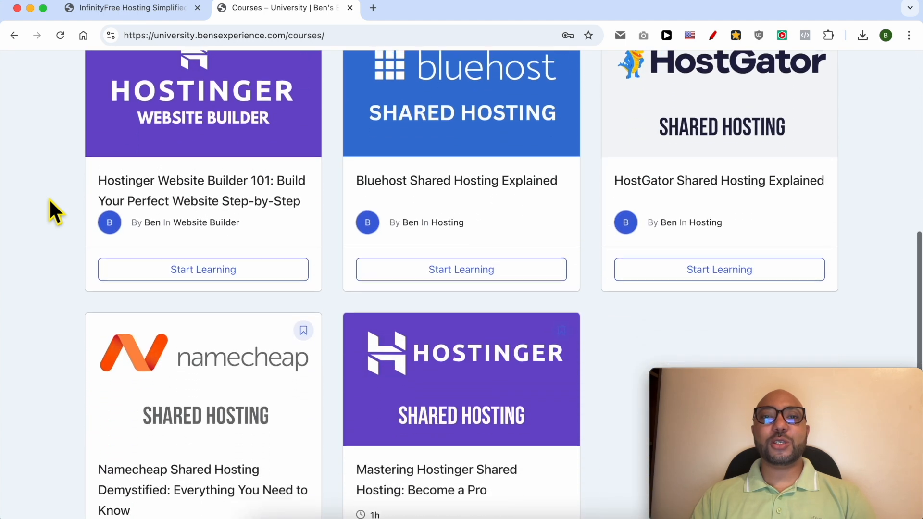
scroll("down", 3)
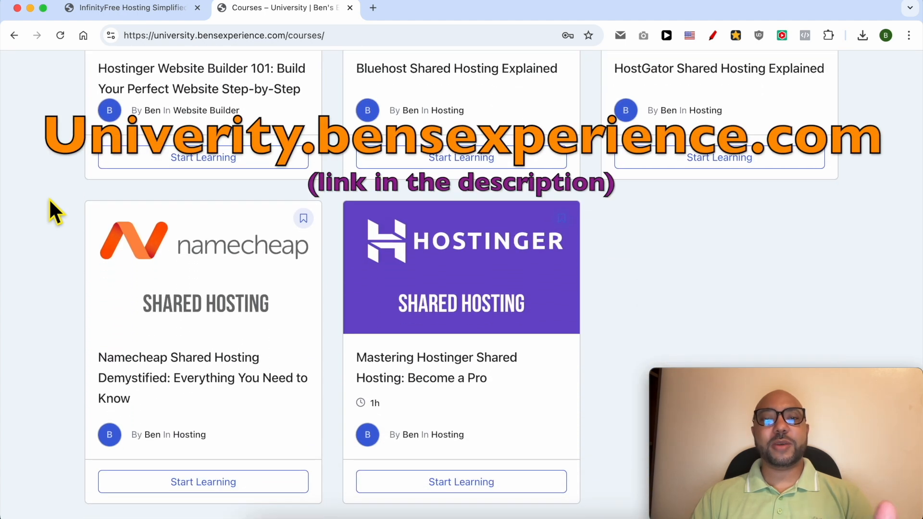
left_click(203, 36)
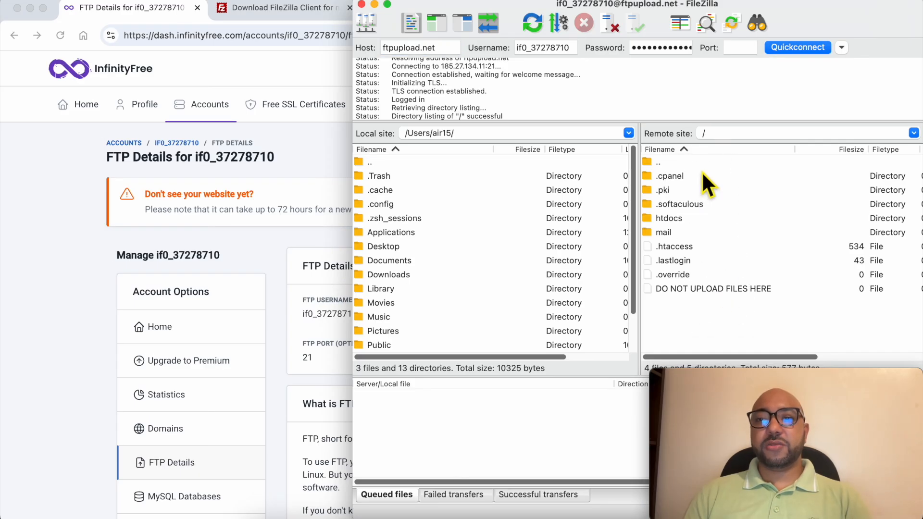
mouse_move(685, 235)
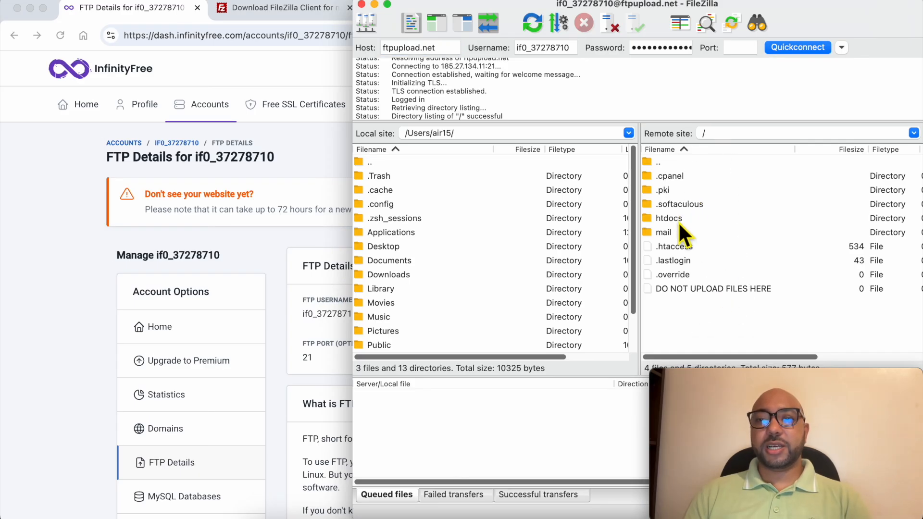
- Enter the htdocs folder on the remote server
left_click(669, 218)
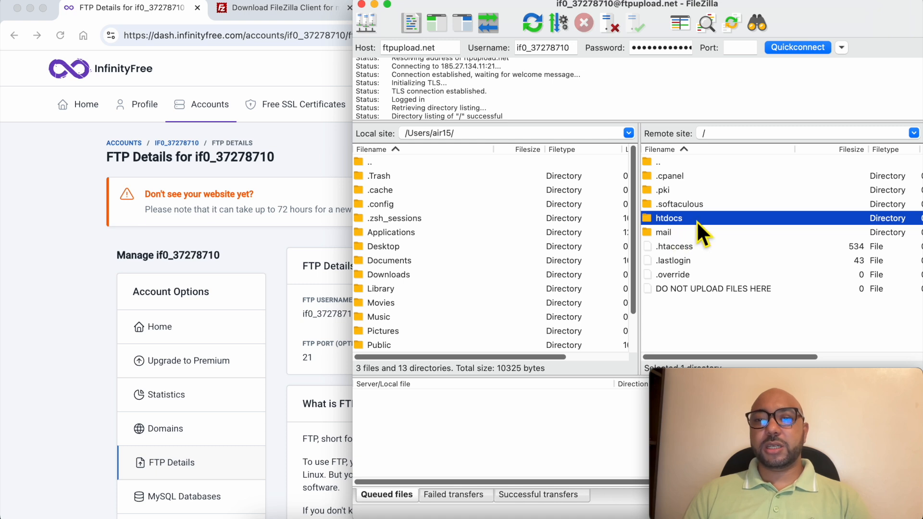
double_click(669, 218)
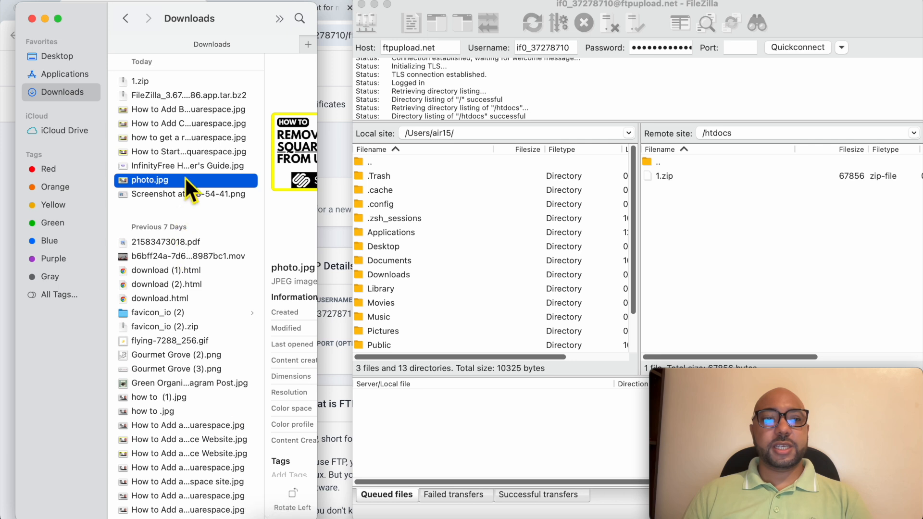
mouse_move(186, 197)
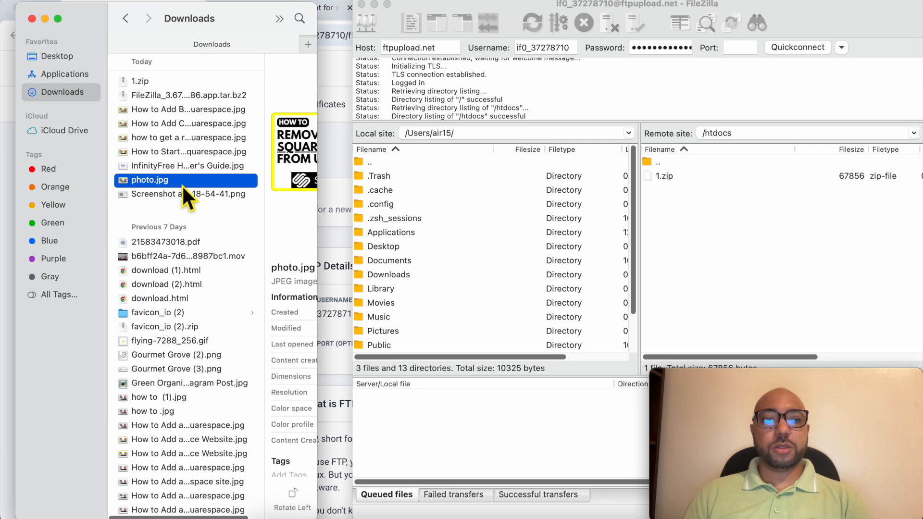
mouse_move(180, 198)
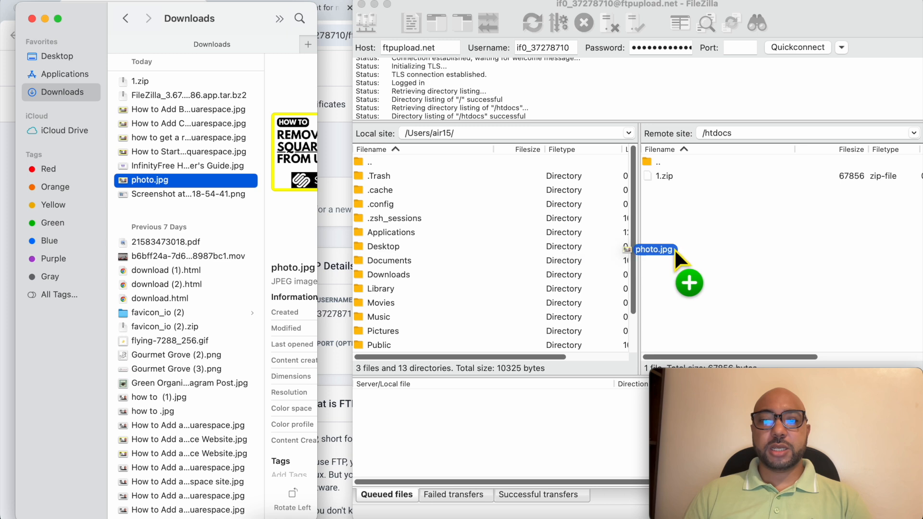
- Upload photo.jpg from Downloads into the server's htdocs folder
left_click_drag(653, 249, 724, 266)
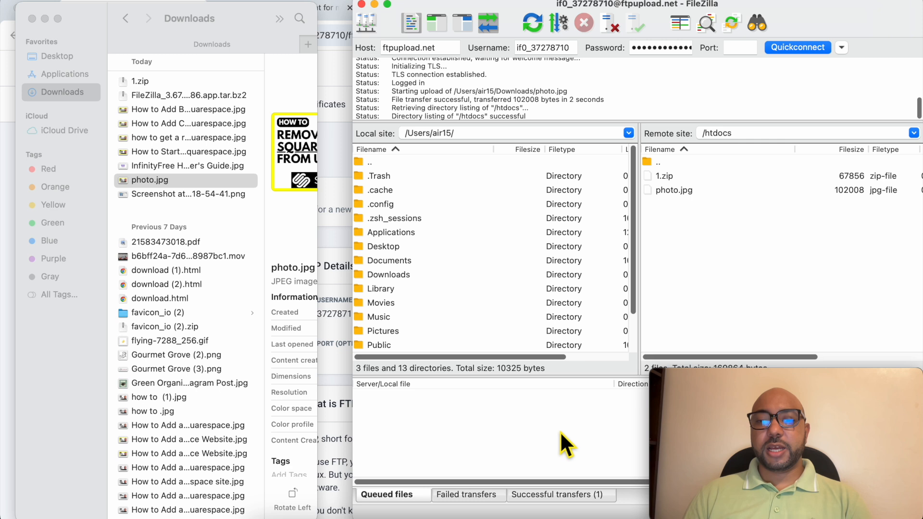
mouse_move(662, 266)
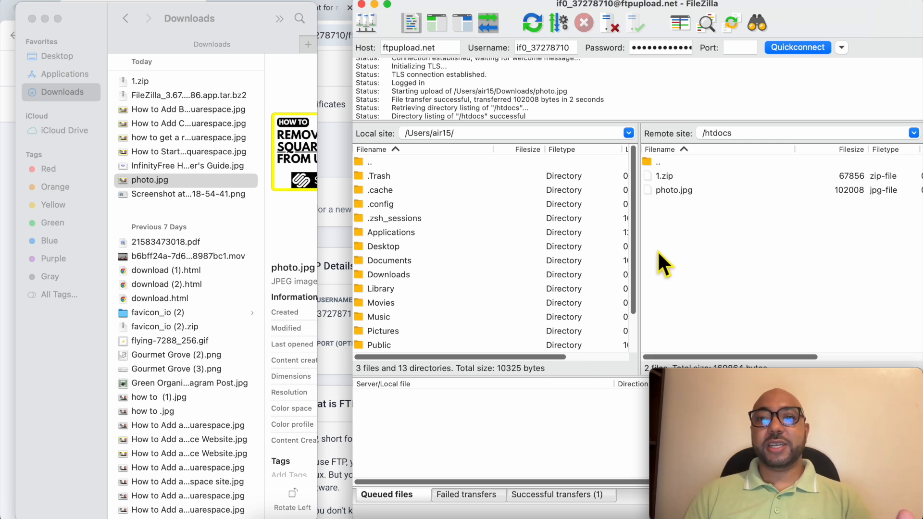
left_click(674, 189)
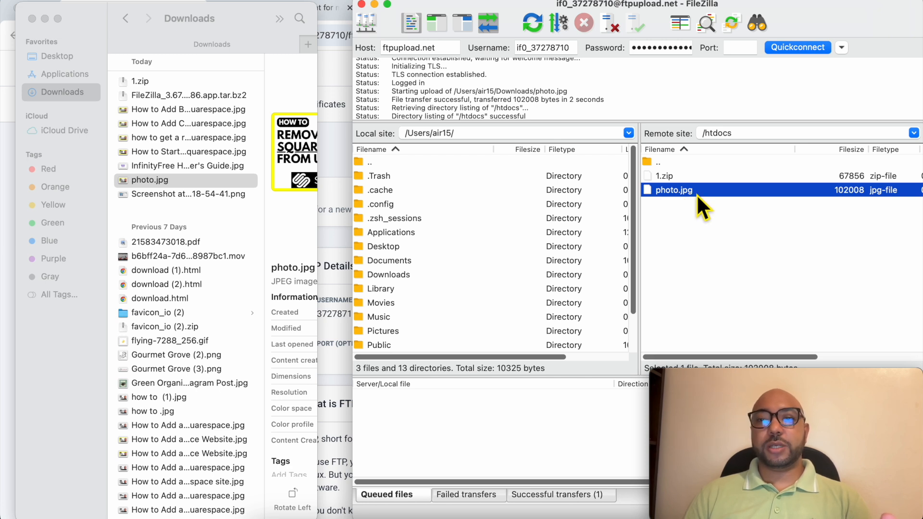
mouse_move(441, 236)
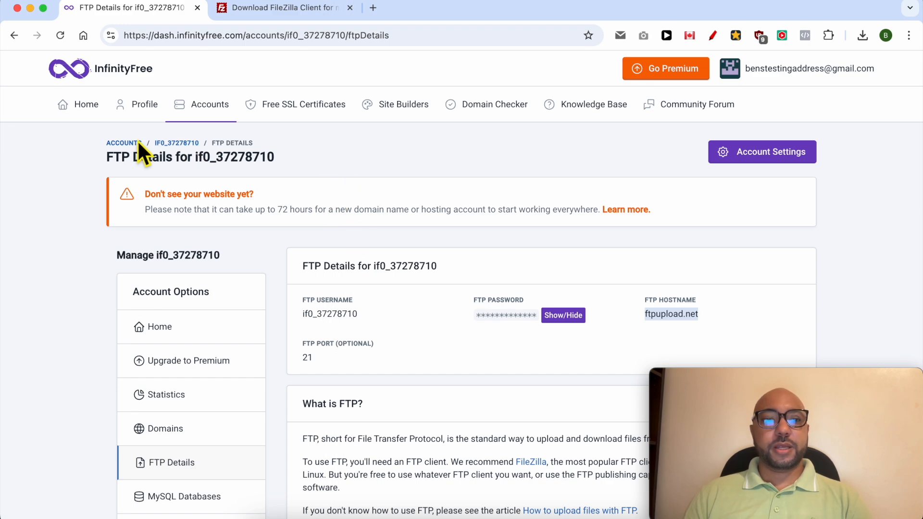
- Go to bensexperience.infinityfreeapp.com in a new tab from the account overview
left_click(123, 143)
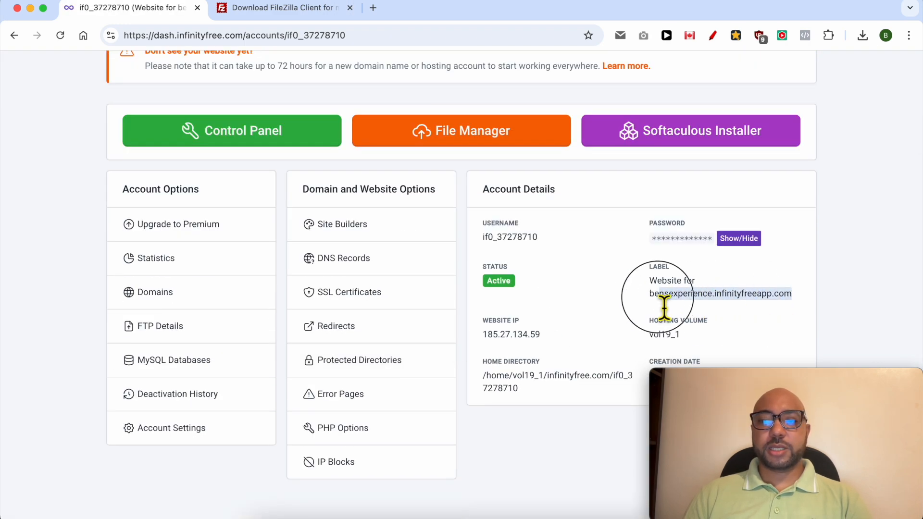
right_click(719, 294)
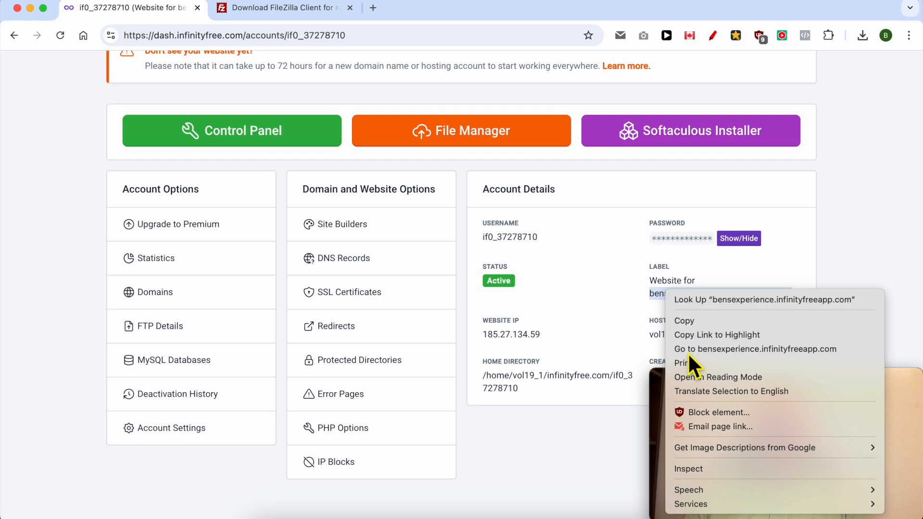
left_click(755, 349)
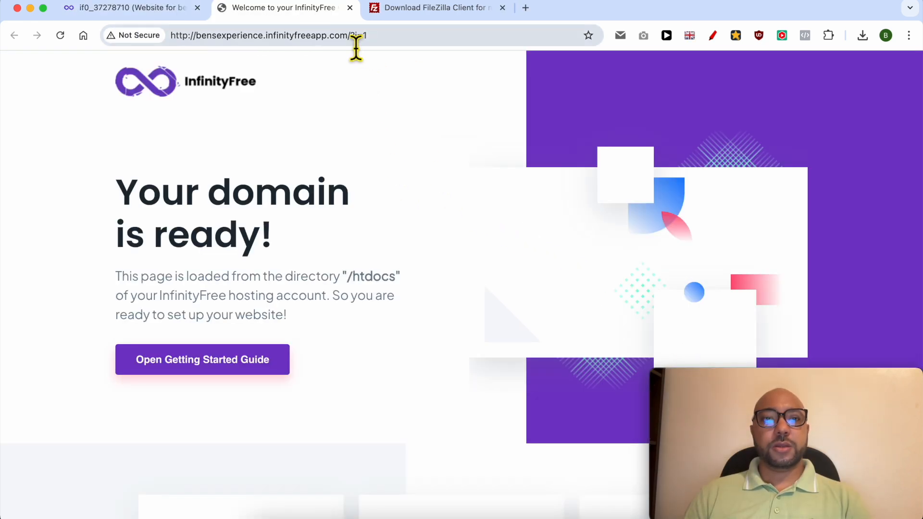
- Complete the address to bensexperience.infinityfreeapp.com/photo.jpg for the uploaded image
type("photo")
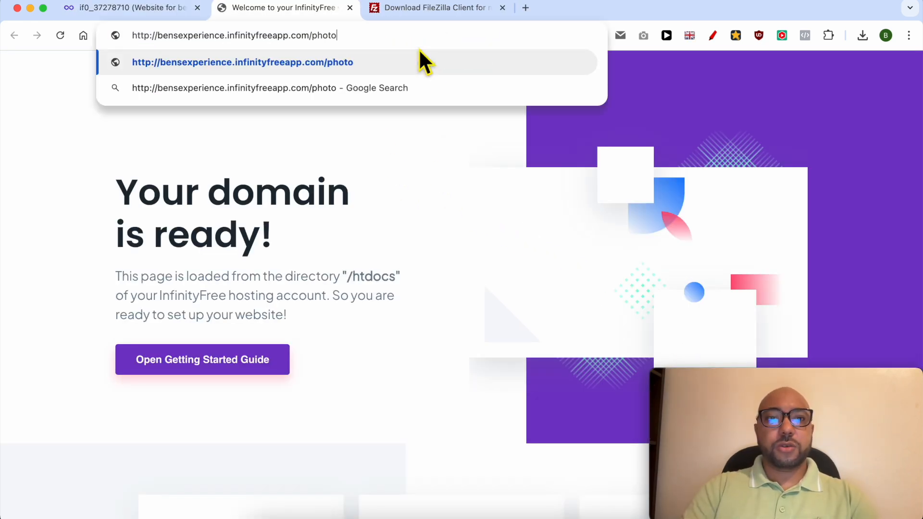
type(".jpg")
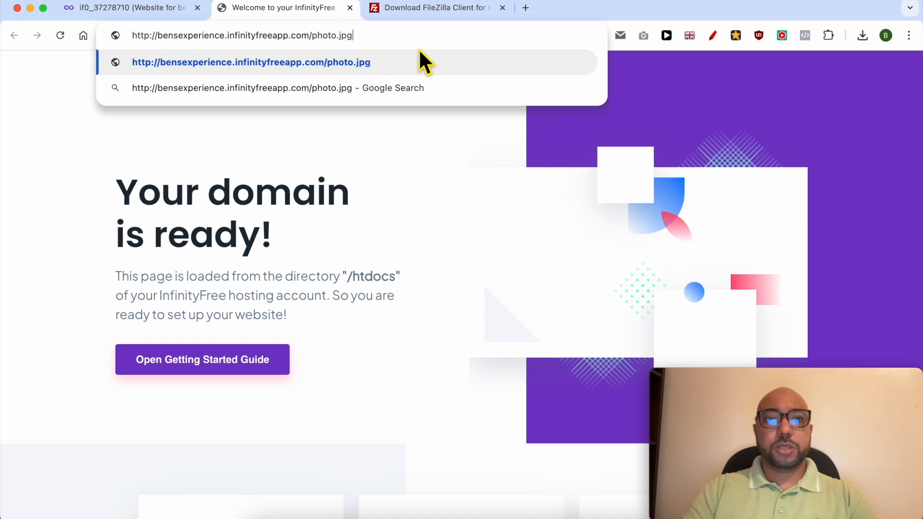